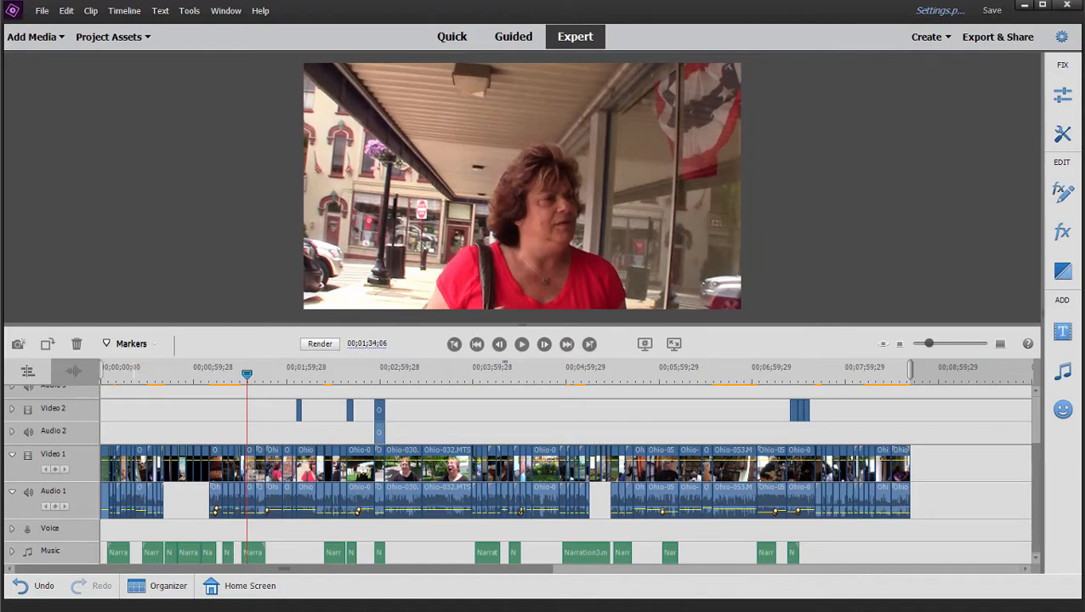
# Check a timeline clip's properties, then browse the Edit menu's project settings choices.
pyautogui.rightClick(396, 468)
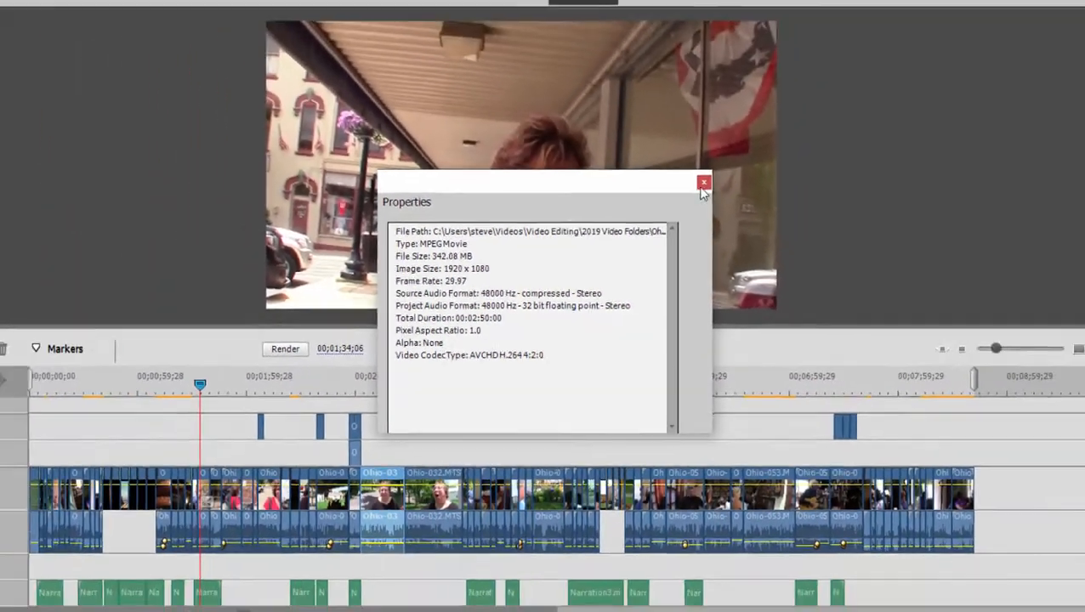
pyautogui.click(704, 182)
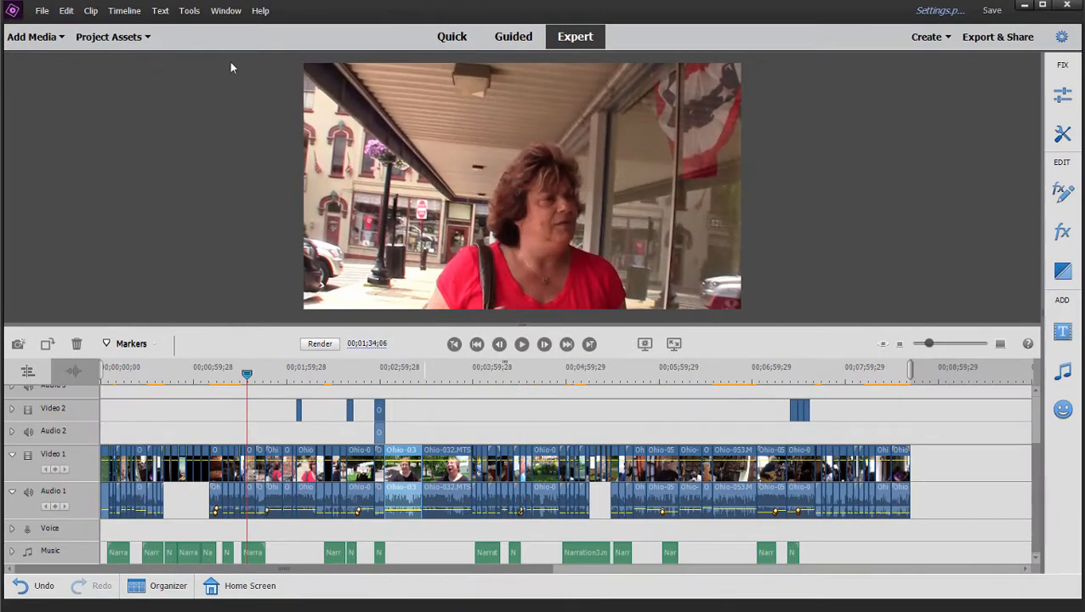
pyautogui.moveTo(66, 11)
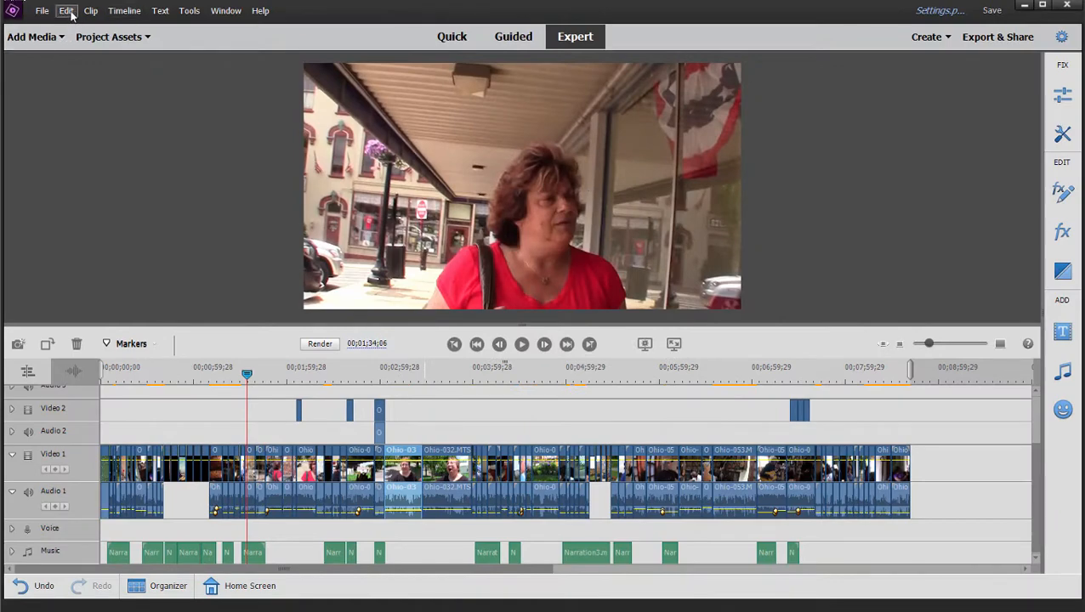
pyautogui.click(66, 10)
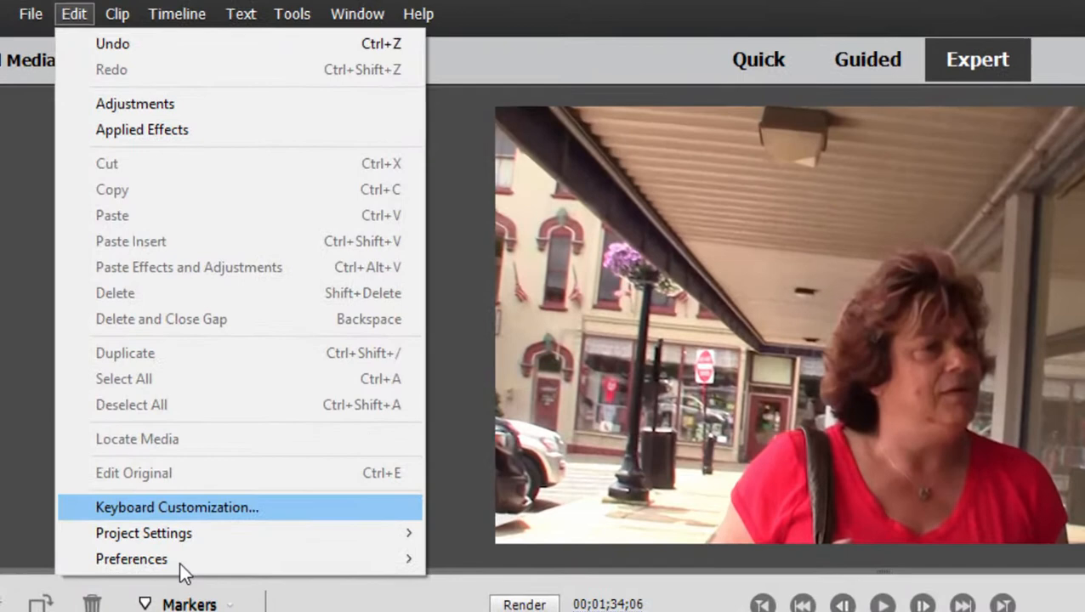
pyautogui.click(143, 533)
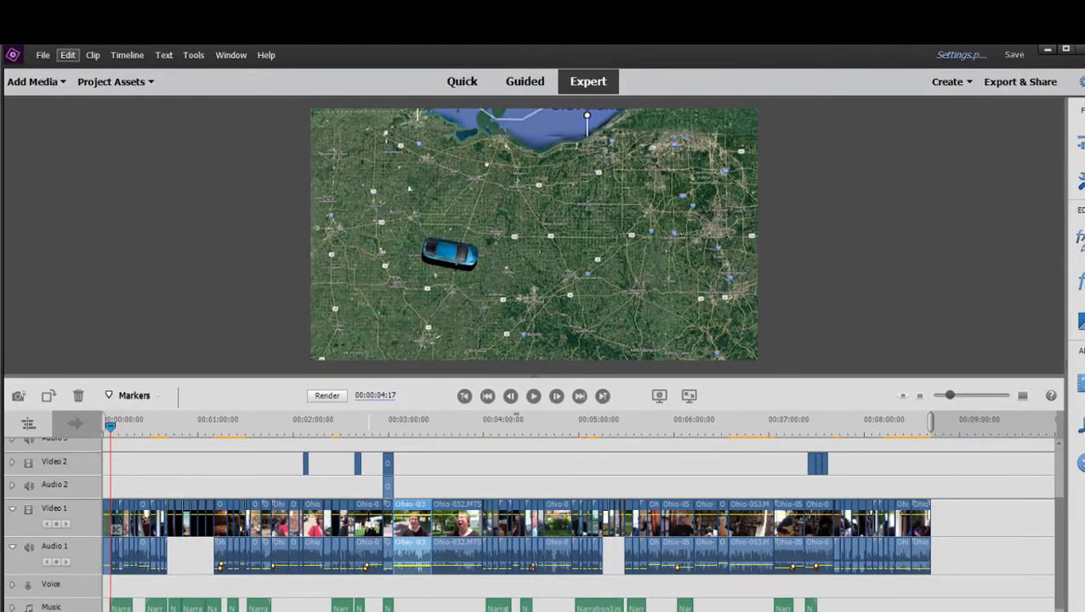
pyautogui.moveTo(412, 523)
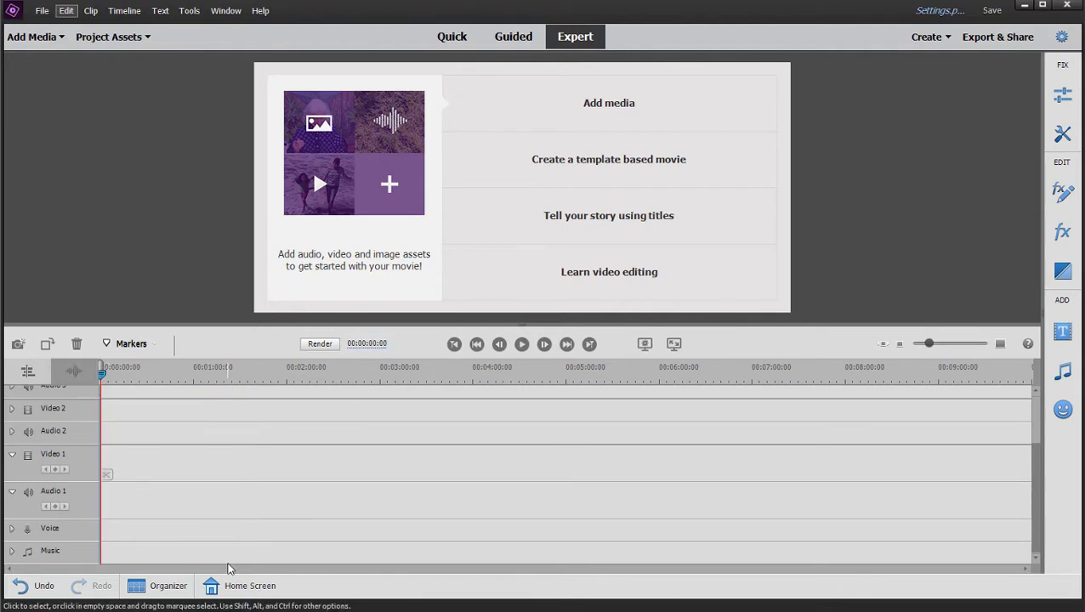
pyautogui.moveTo(190, 431)
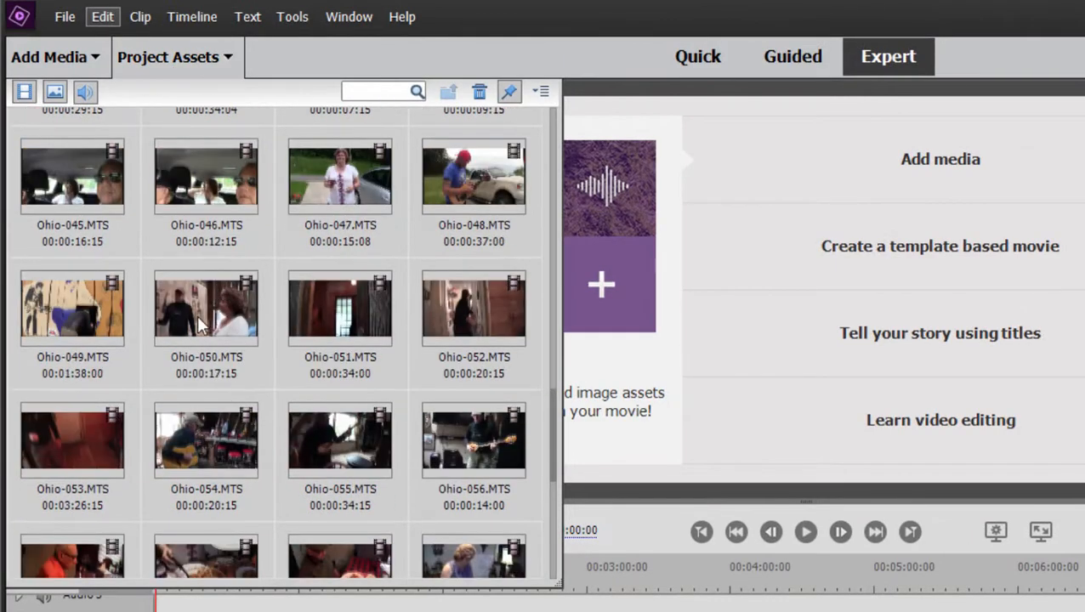
pyautogui.moveTo(352, 321)
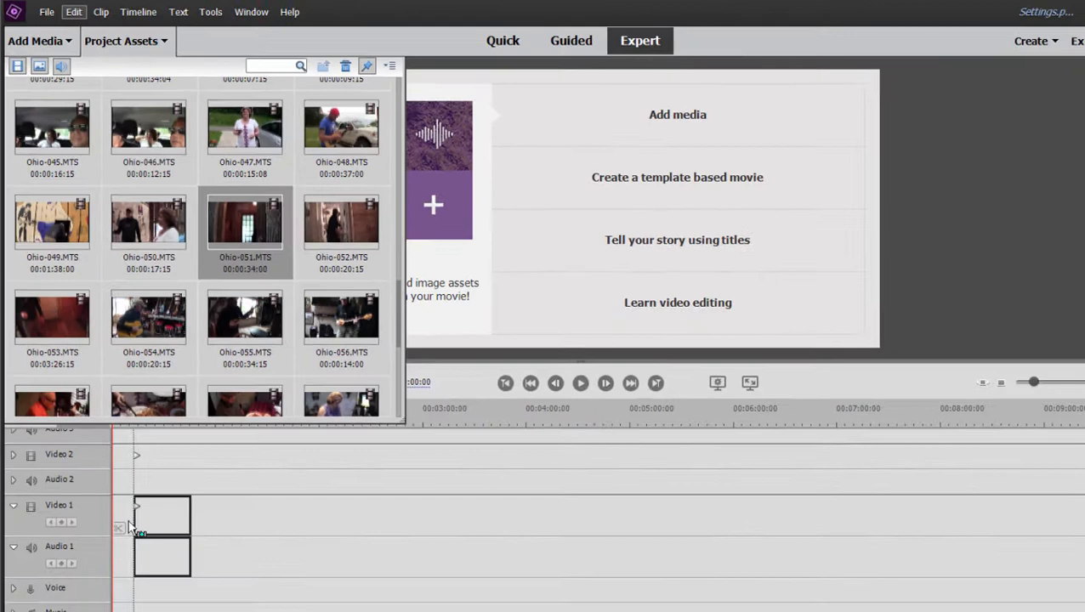
# Place Ohio-051.MTS from Project Assets at the very start of Video 1.
pyautogui.moveTo(244, 222); pyautogui.dragTo(140, 519)
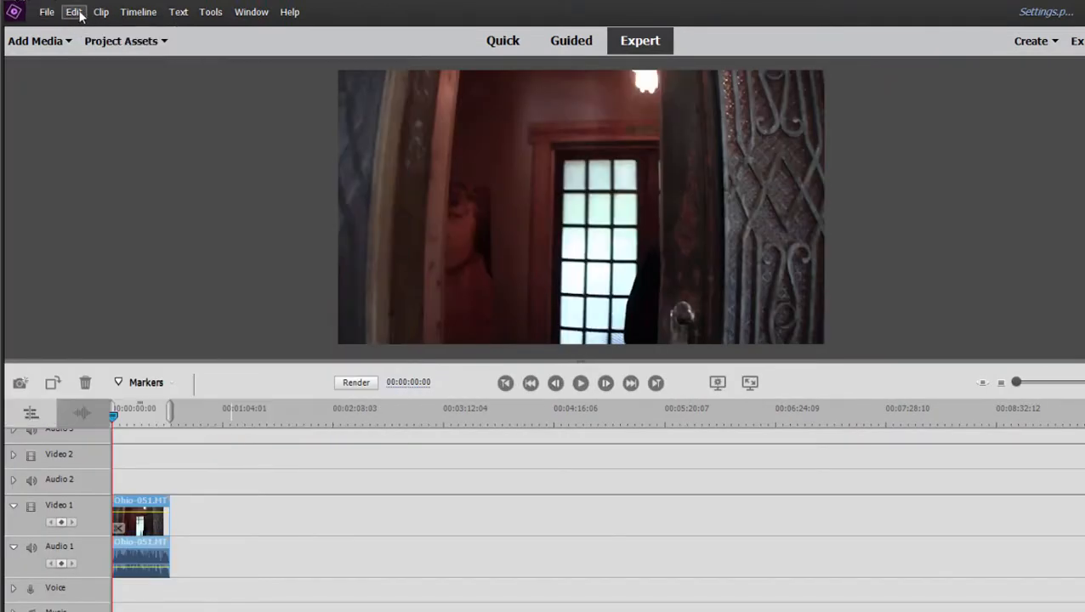
# Bring up the General project settings from Edit > Project Settings.
pyautogui.click(74, 12)
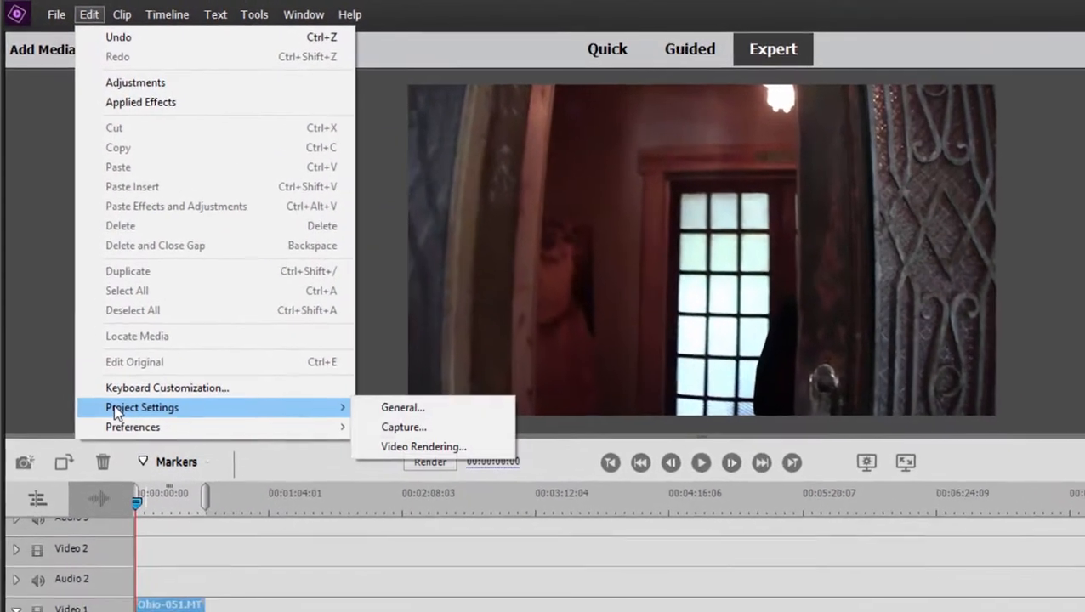
pyautogui.click(402, 407)
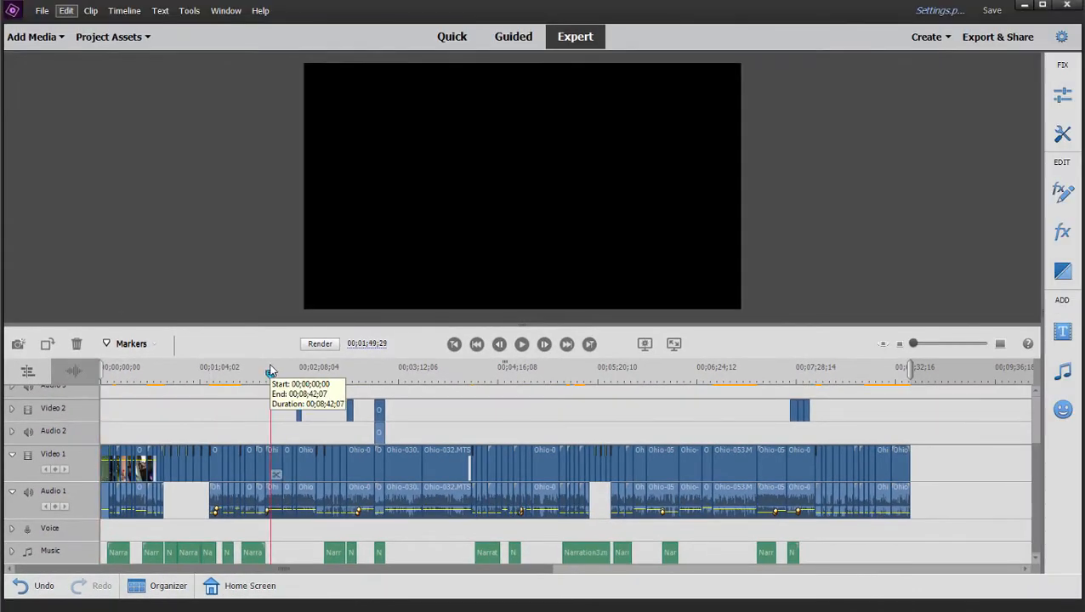
# Reopen General project settings to confirm HD 1080i, 1920x1080 at 29.97 fps.
pyautogui.click(66, 11)
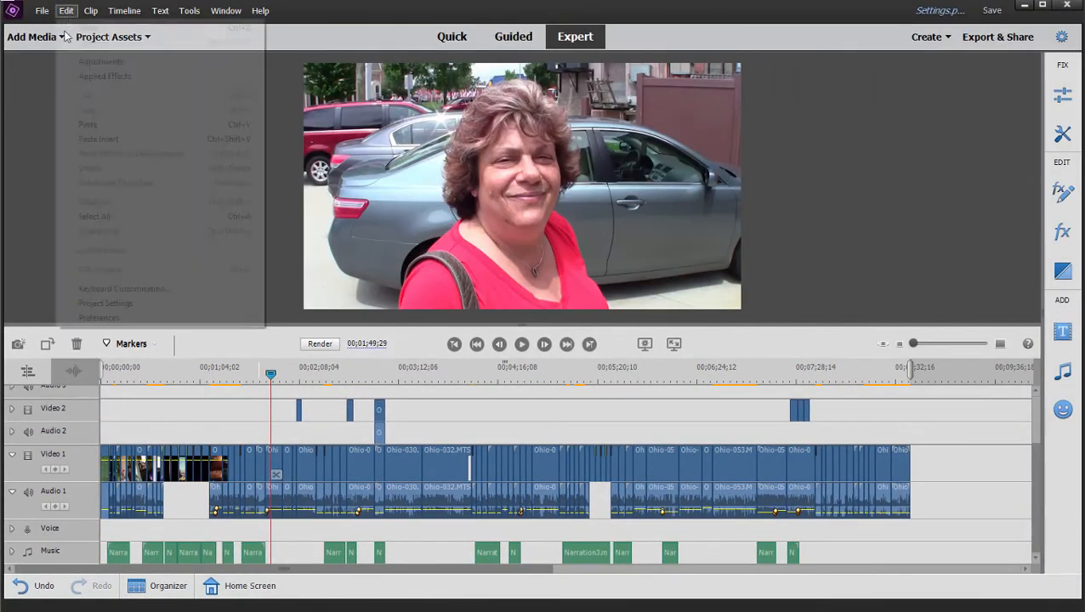
pyautogui.click(105, 303)
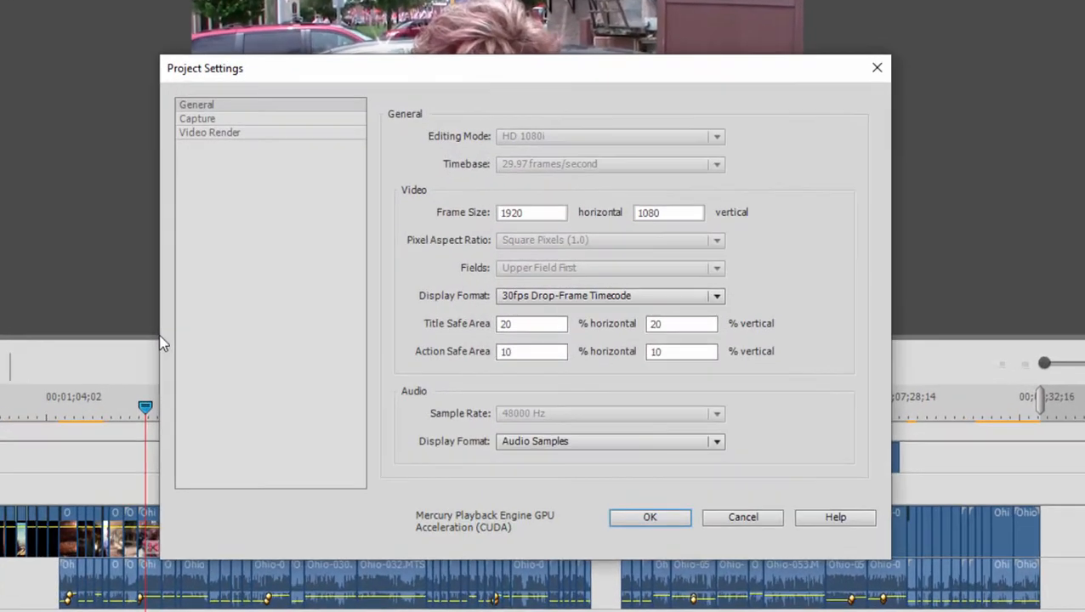
pyautogui.moveTo(769, 427)
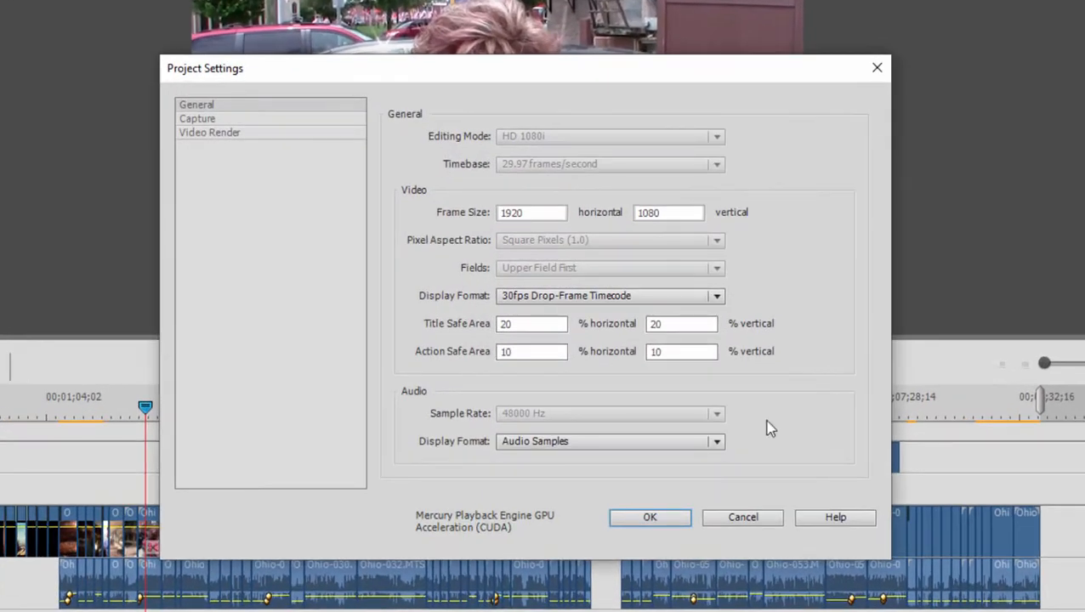